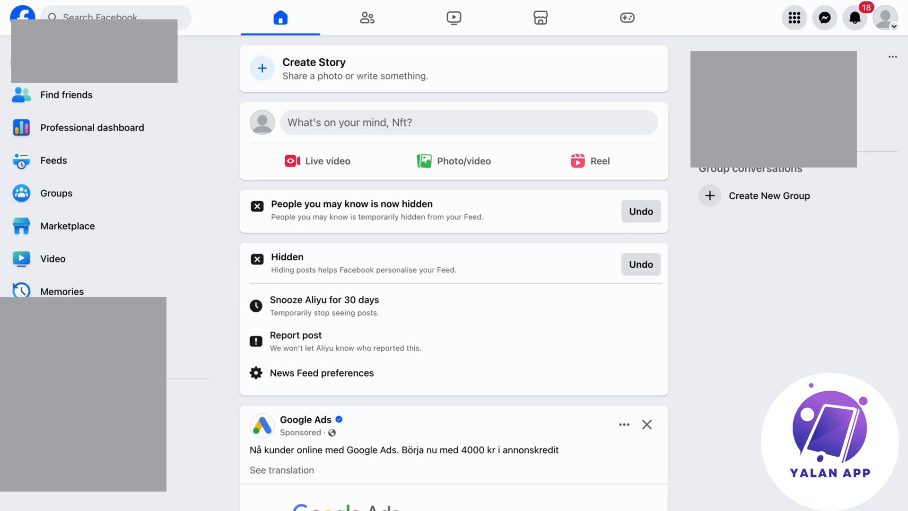
mouse_move(301, 113)
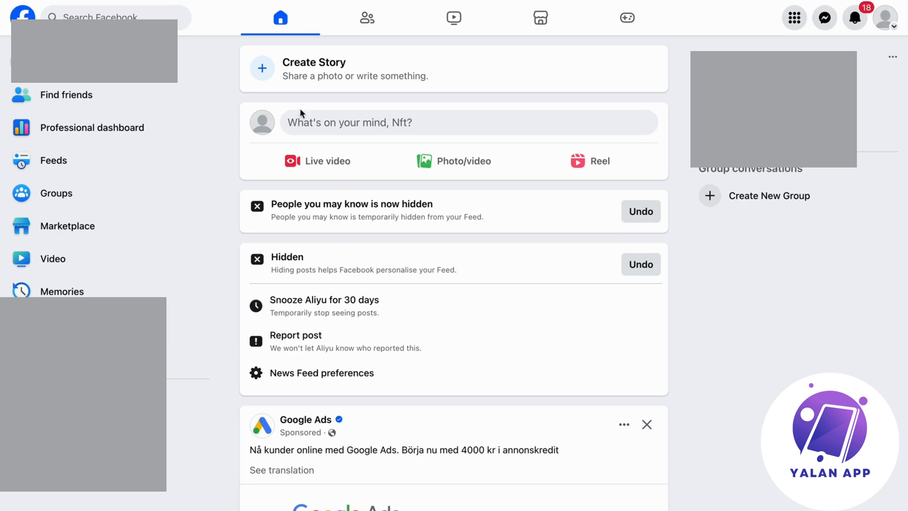
mouse_move(884, 343)
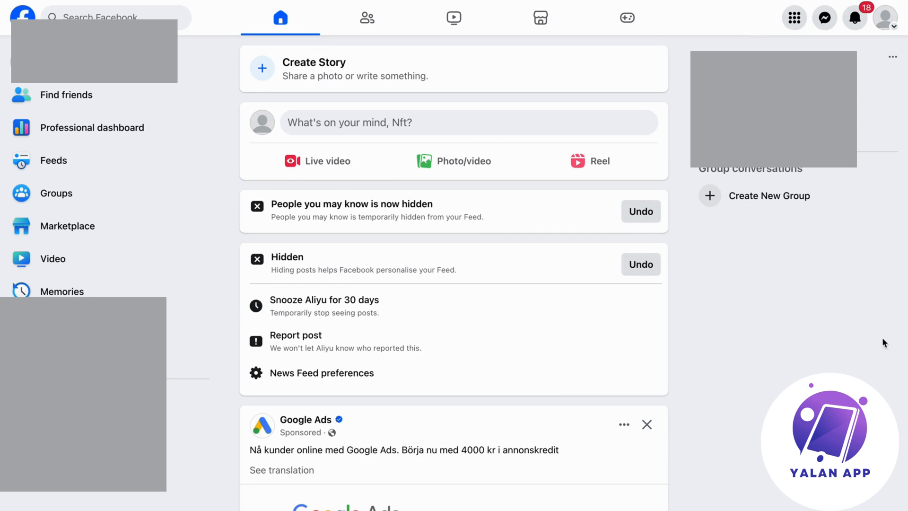
mouse_move(846, 370)
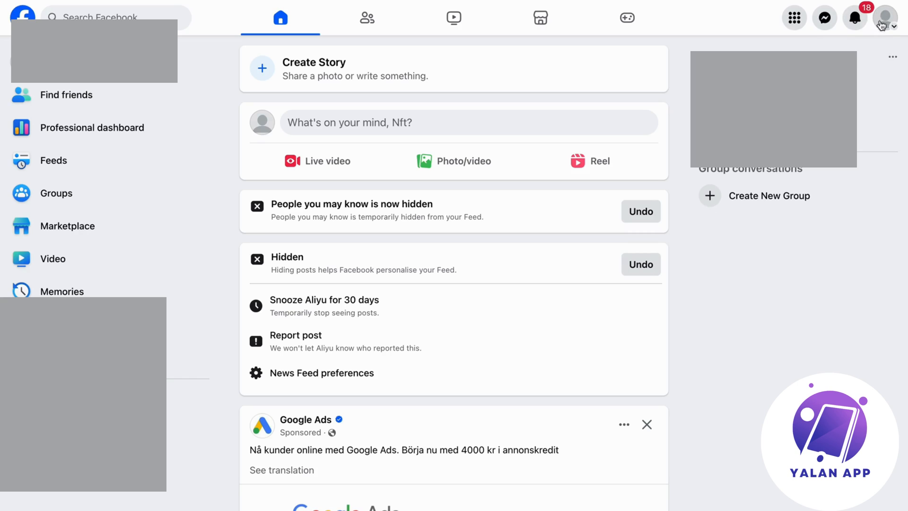
Step: Go to Settings & privacy from the profile menu at top right
left_click(891, 18)
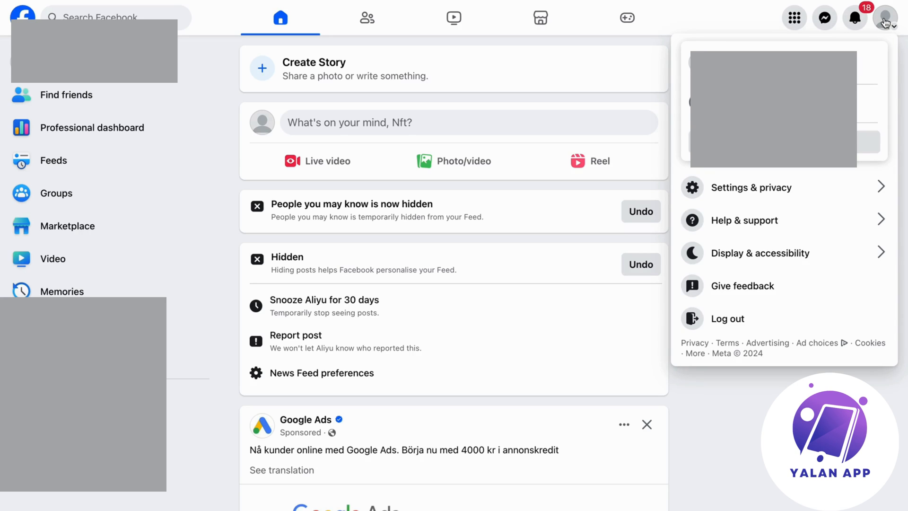
mouse_move(753, 188)
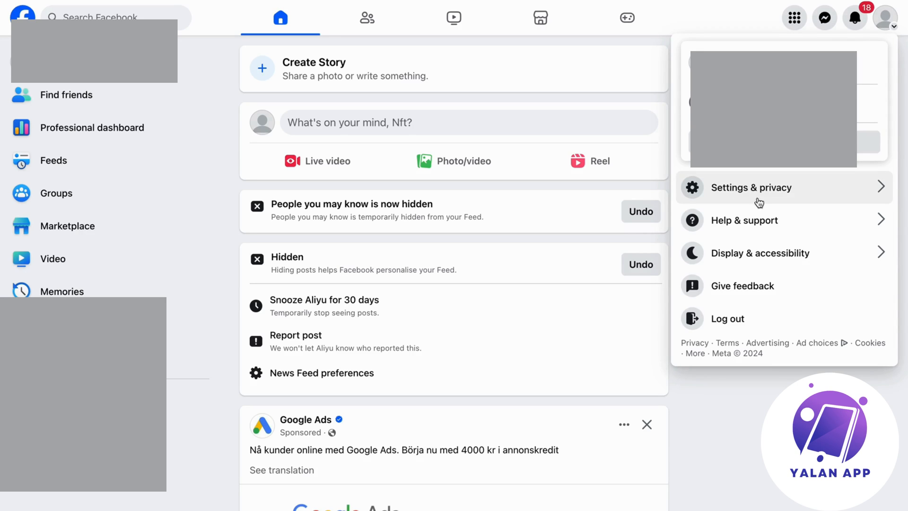
left_click(751, 188)
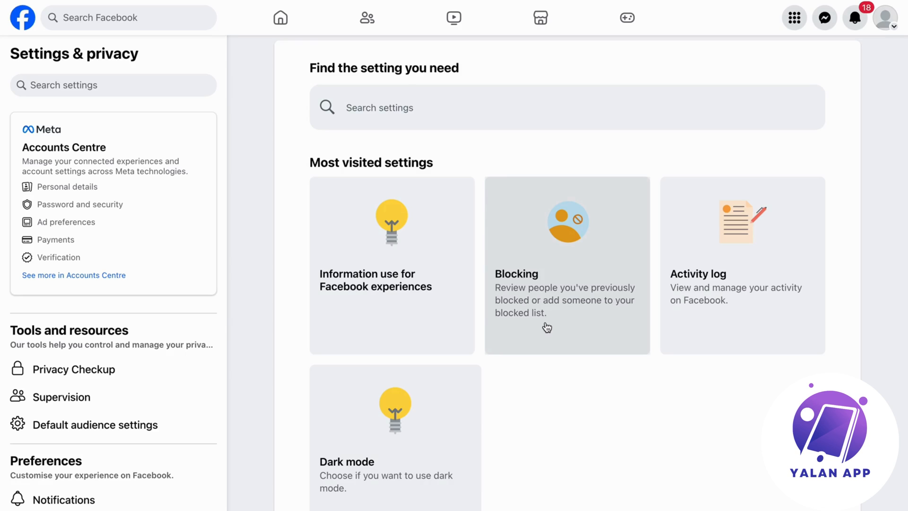
mouse_move(191, 398)
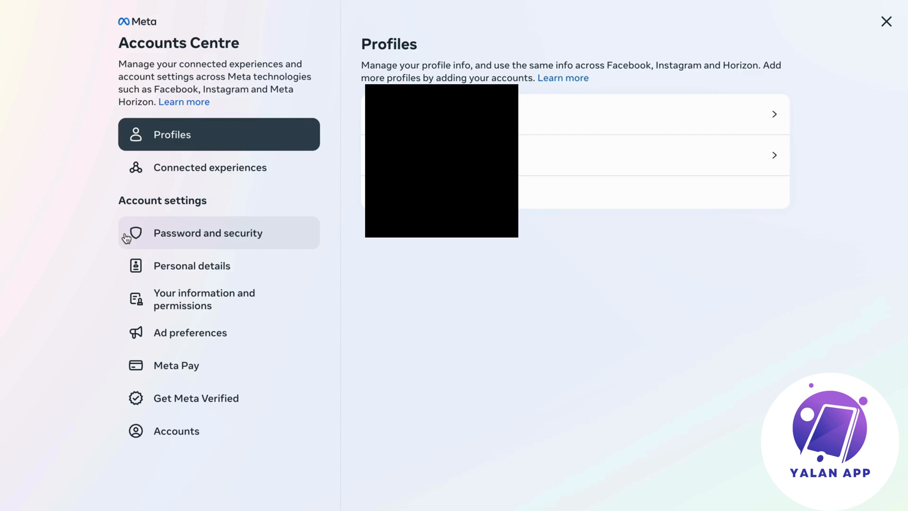
mouse_move(393, 239)
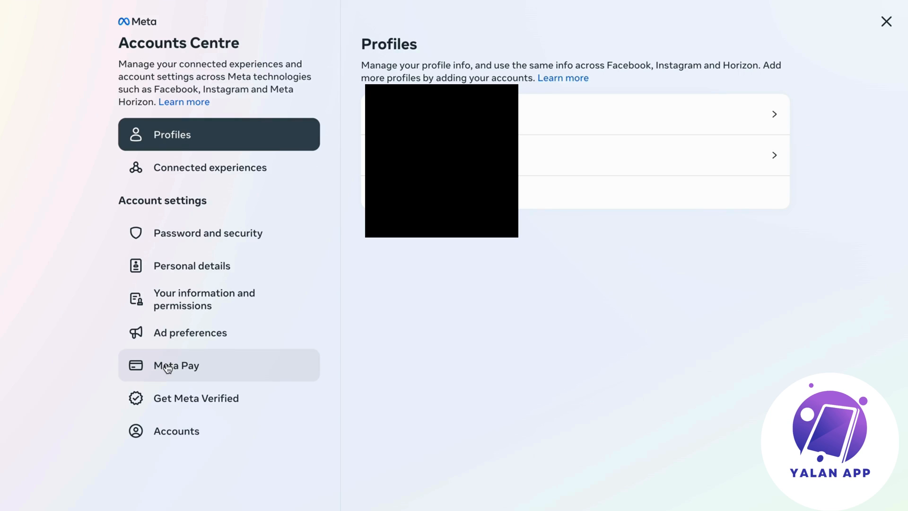
Step: Show the Meta Pay payment methods page from the Accounts Centre sidebar
left_click(175, 365)
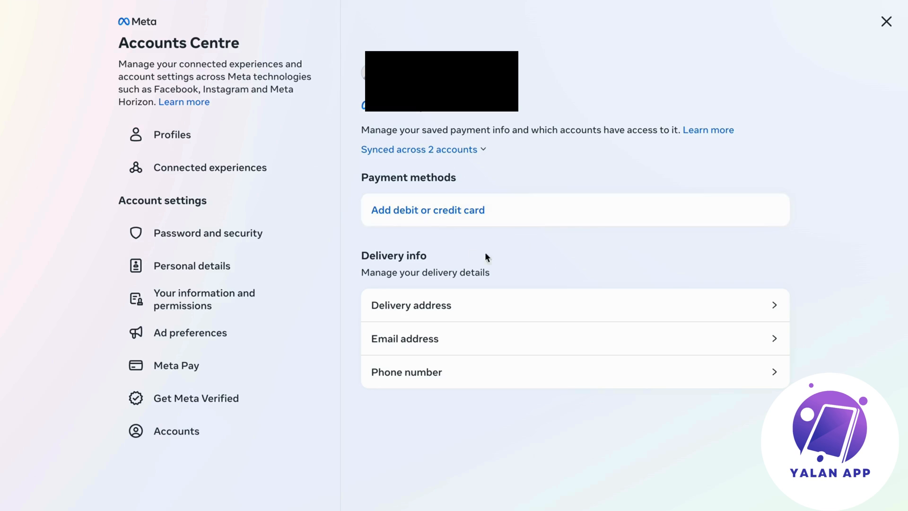
mouse_move(464, 221)
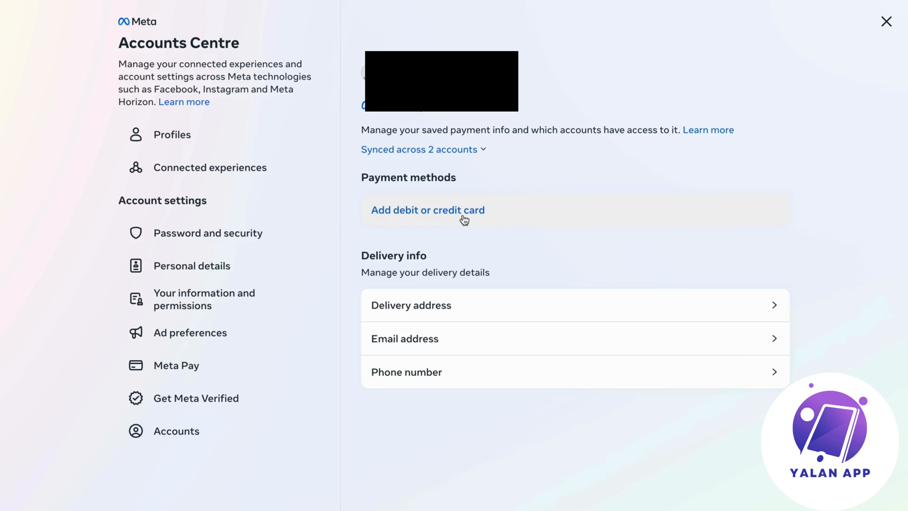
Step: Begin adding a debit or credit card and expand the Country or region list
left_click(427, 210)
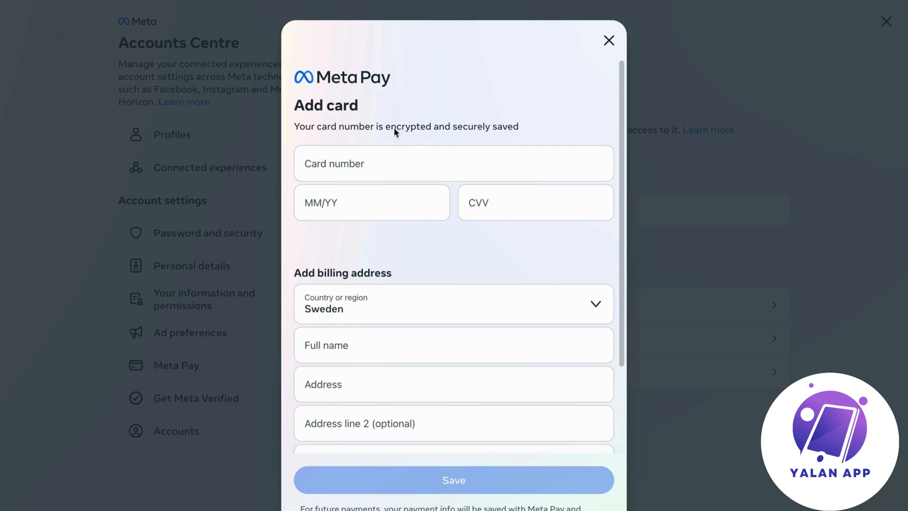
scroll("down", 3)
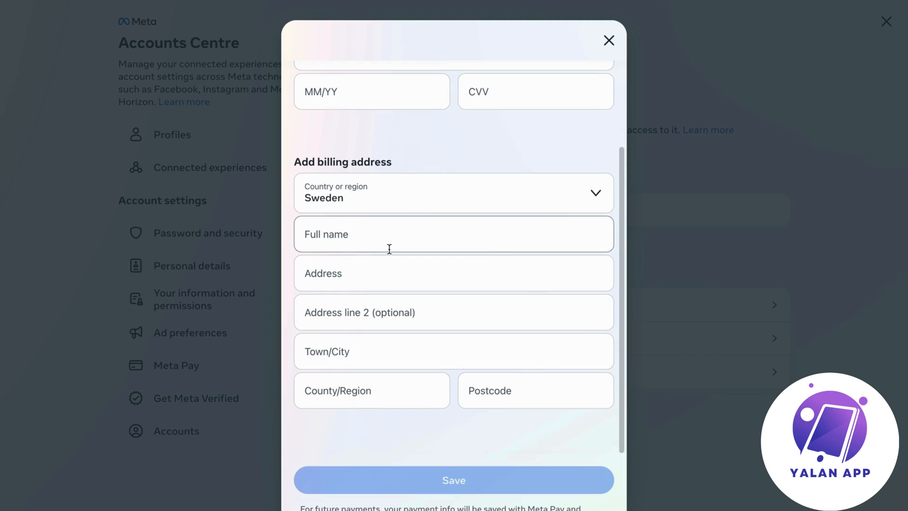
left_click(453, 193)
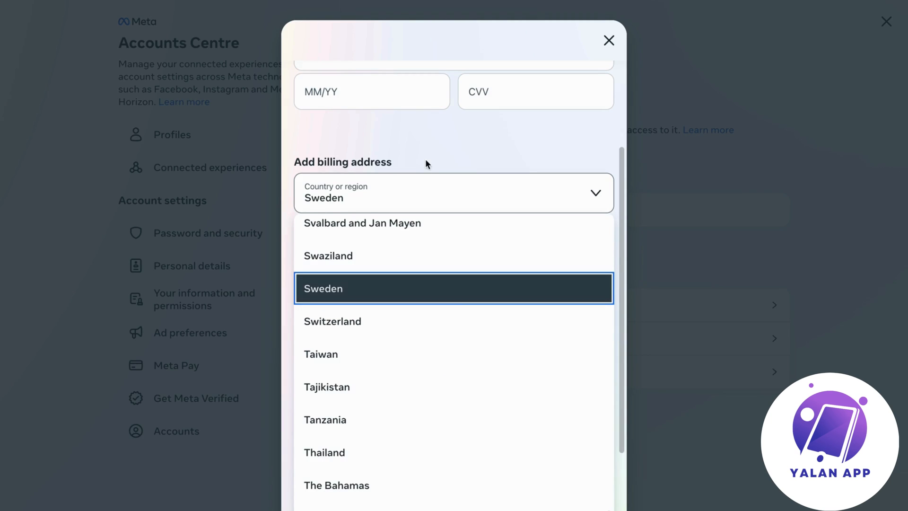
left_click(453, 288)
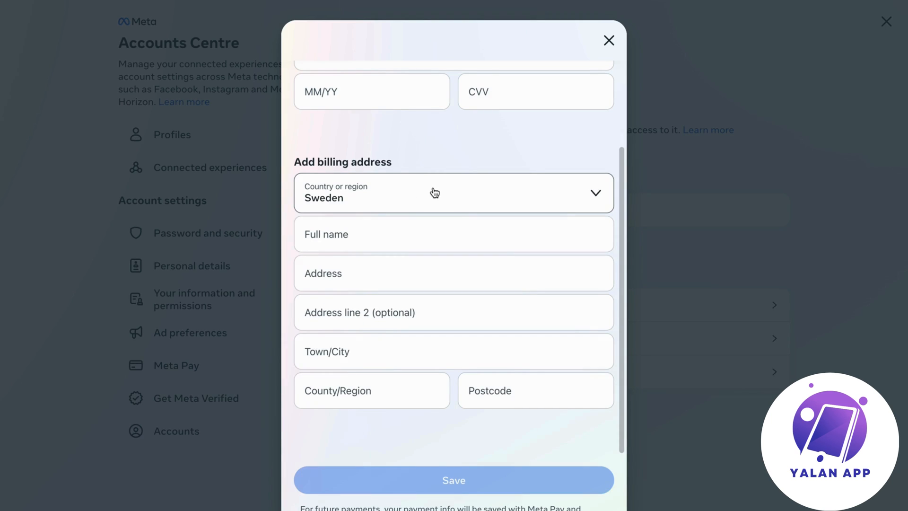
left_click(453, 193)
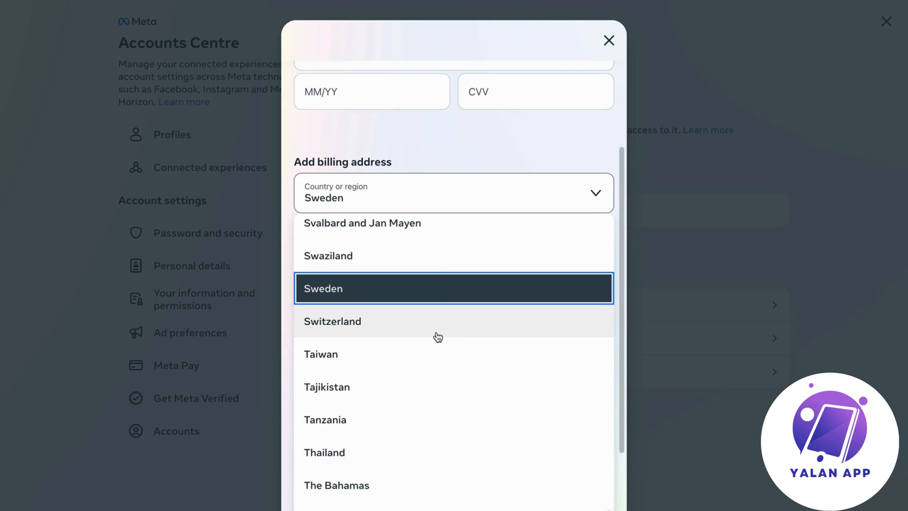
scroll("down", 3)
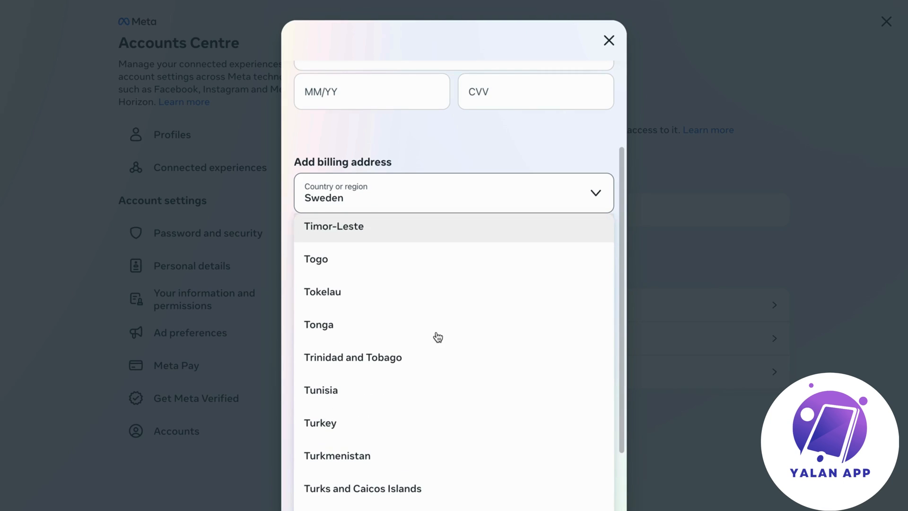
scroll("down", 3)
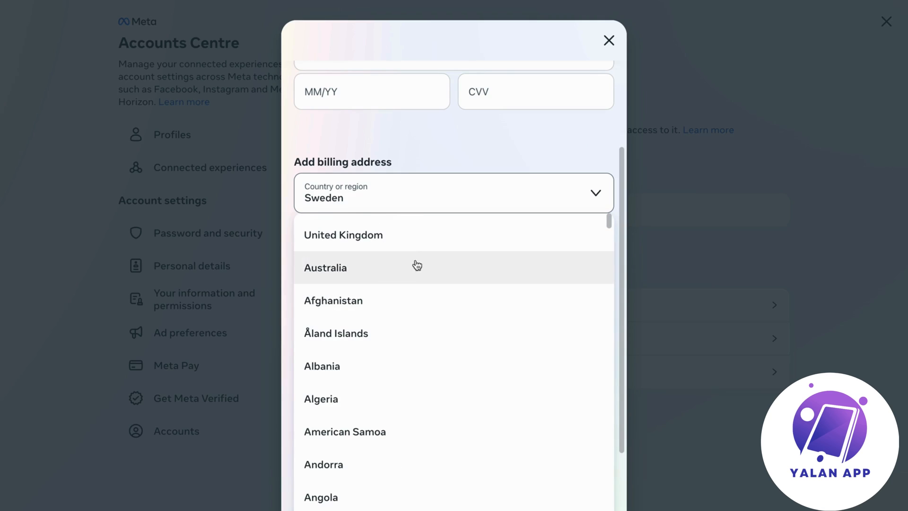
mouse_move(411, 245)
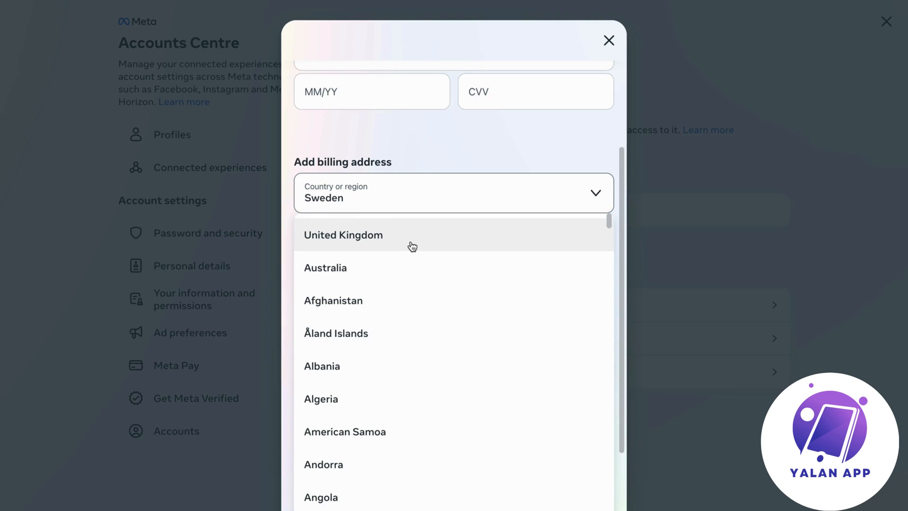
Step: Choose Australia as the billing country and return to the top of the Add card form
left_click(324, 267)
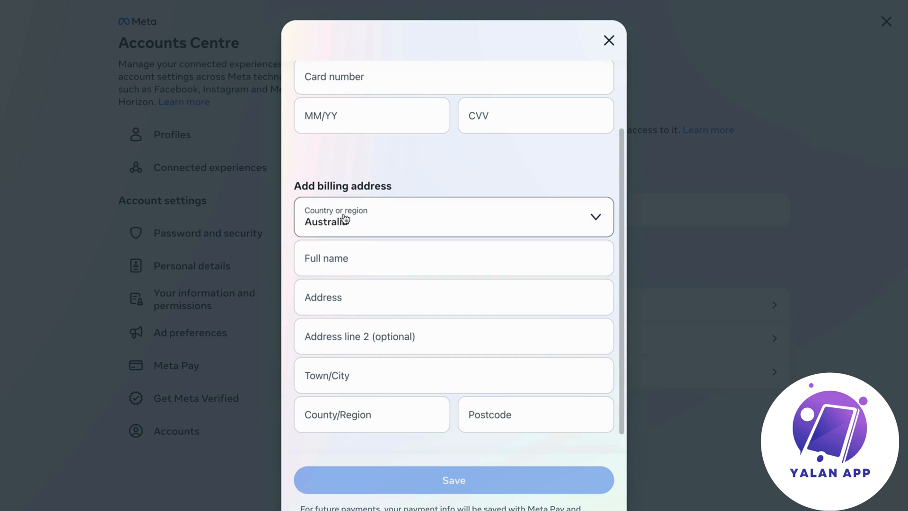
scroll("down", 3)
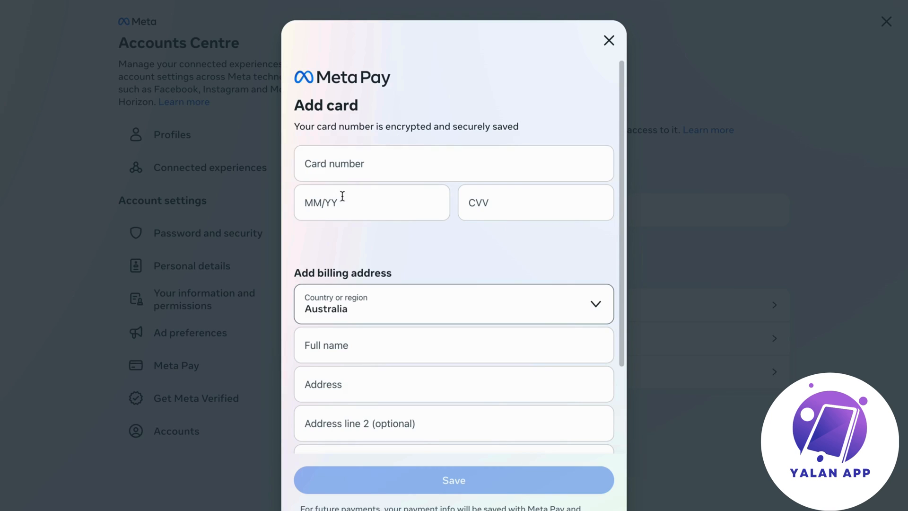
mouse_move(488, 290)
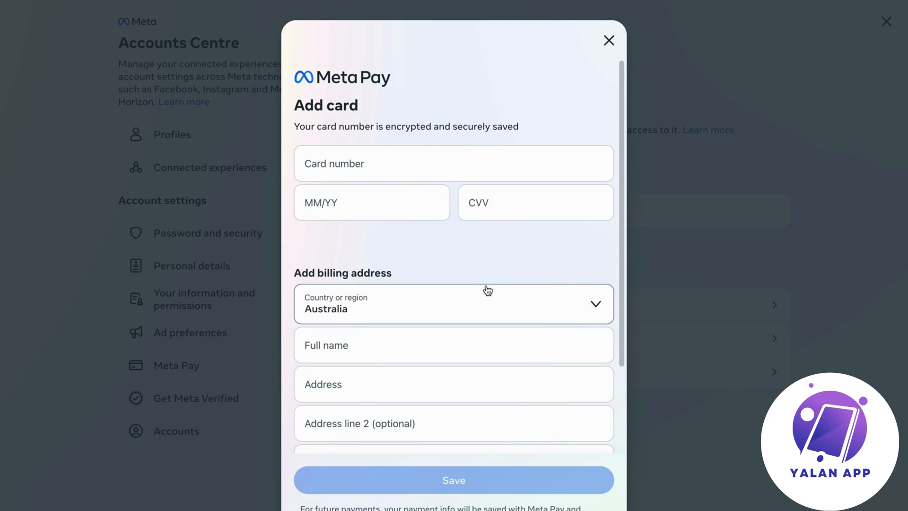